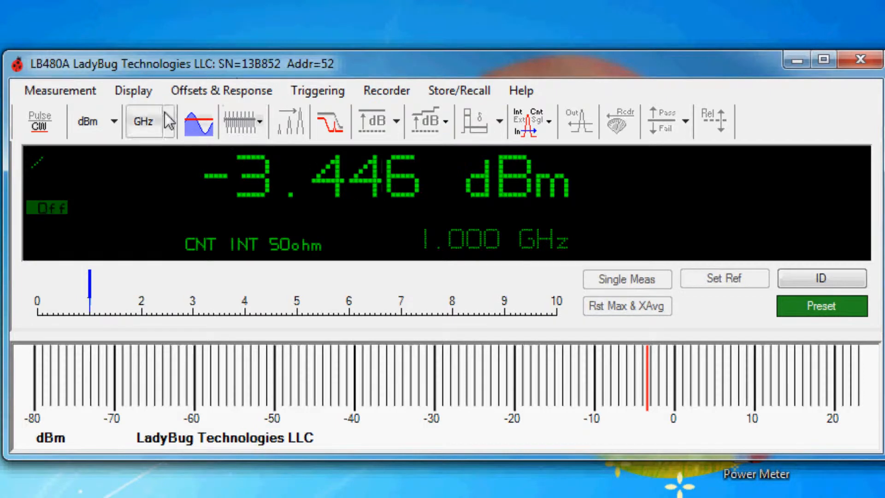
# Change the frequency units from GHz to MHz, showing 1000 MHz.
pyautogui.click(133, 89)
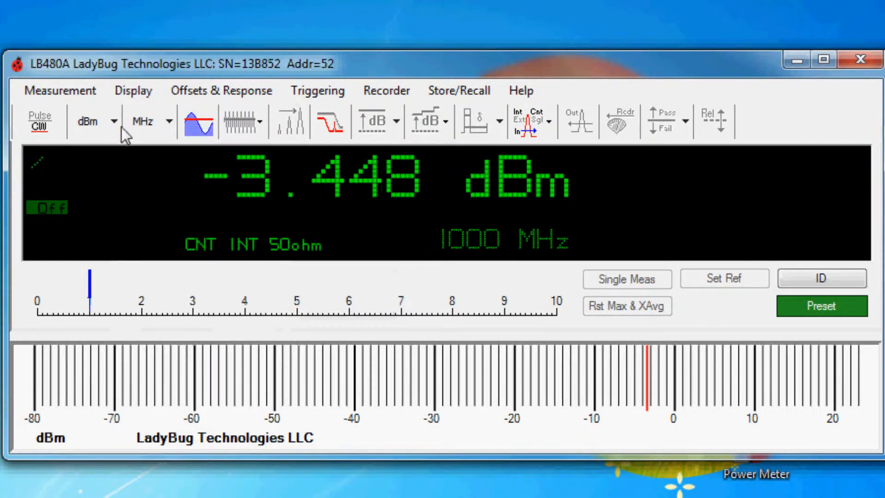
# Enter 900 in the Set Frequency dialog and confirm, making the frequency 900 MHz.
pyautogui.click(60, 90)
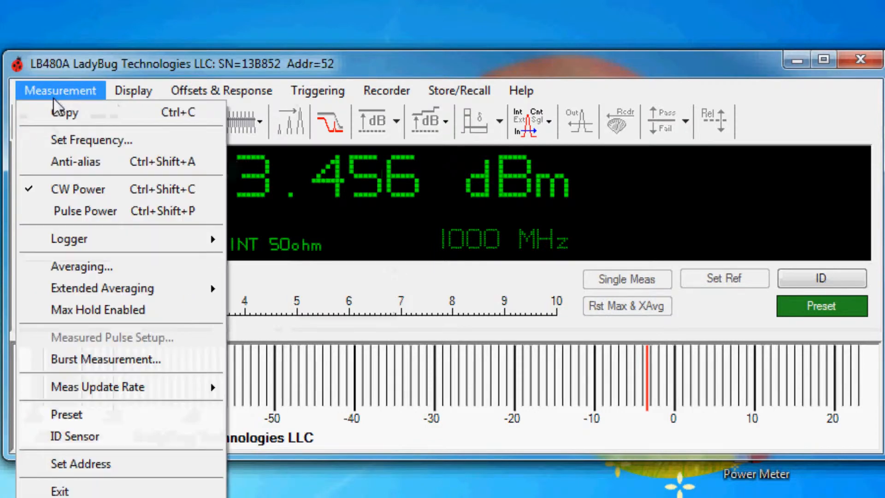
pyautogui.click(92, 140)
pyautogui.write('900')
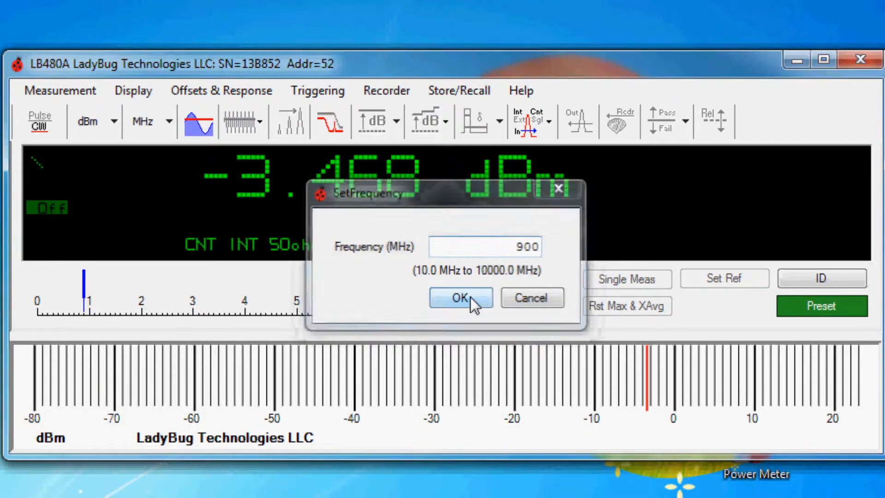
pyautogui.click(460, 298)
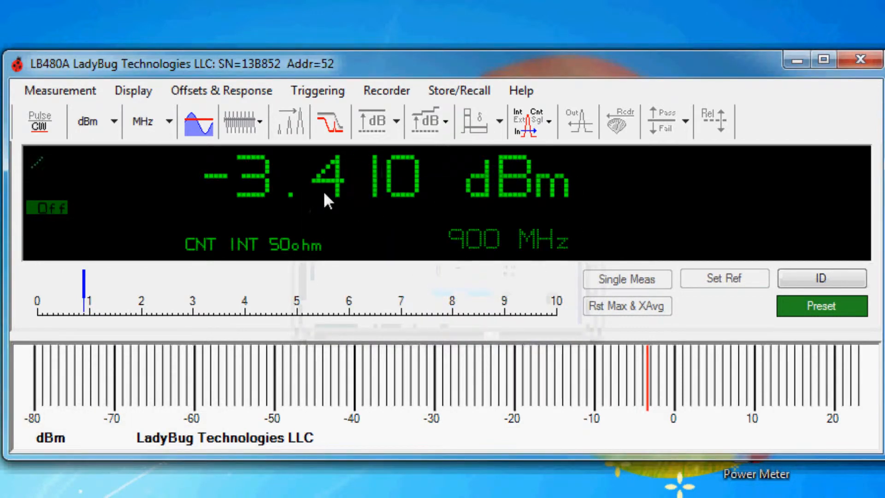
pyautogui.moveTo(463, 231)
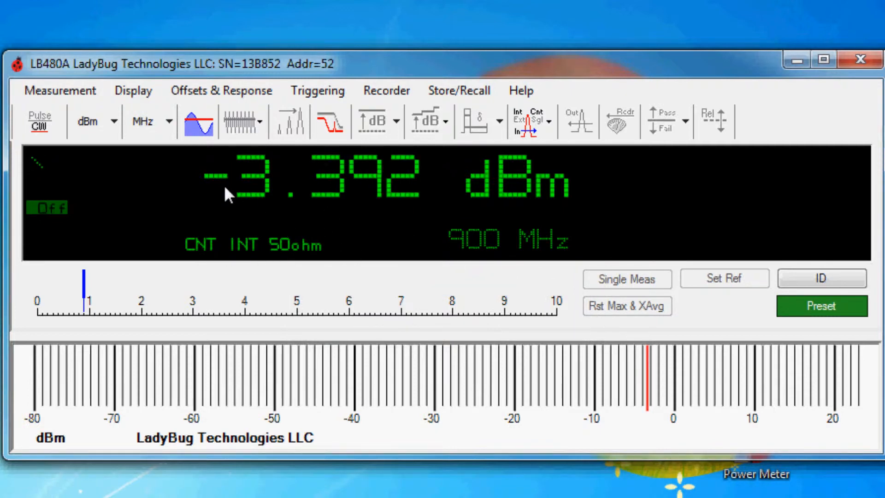
# Choose Minimum Loss Pad (75ohm) under Offsets & Response.
pyautogui.click(221, 90)
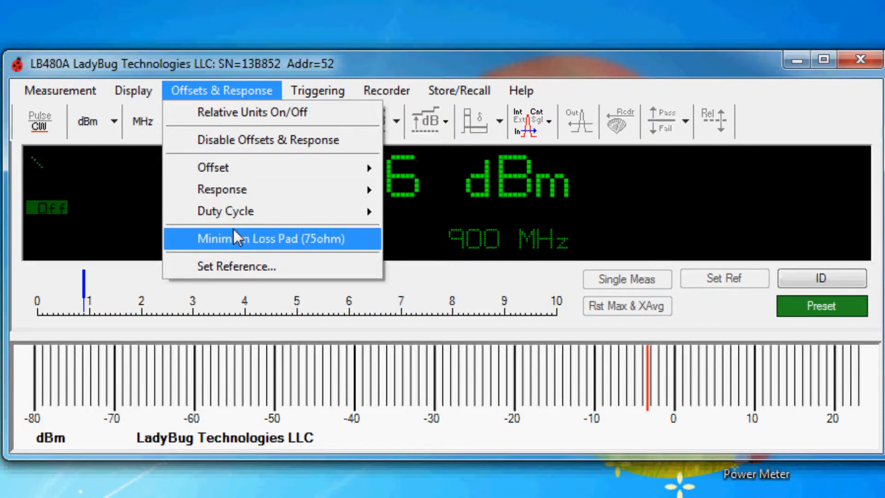
pyautogui.click(271, 238)
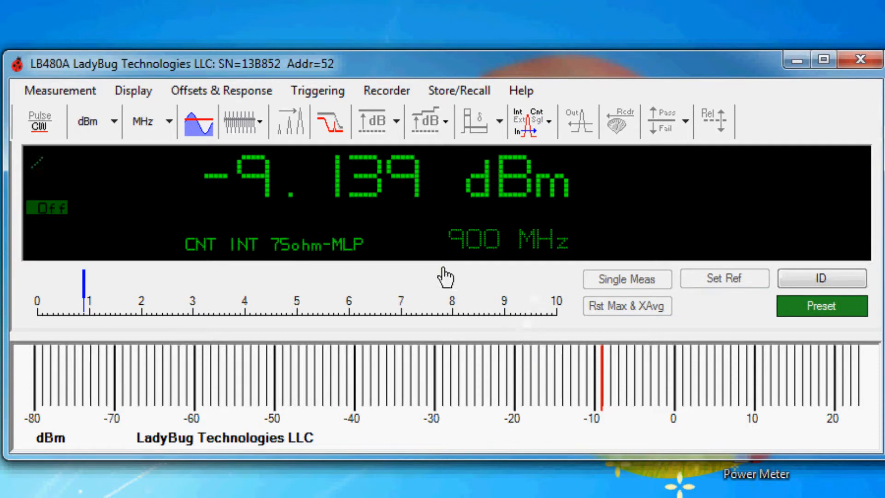
pyautogui.moveTo(197, 120)
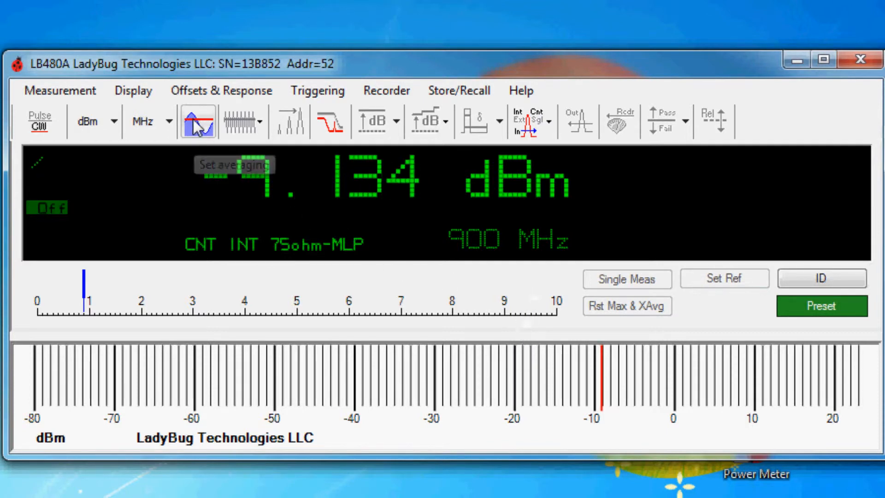
# Set Display power units to Watts, reading about 122.6 µW.
pyautogui.click(133, 91)
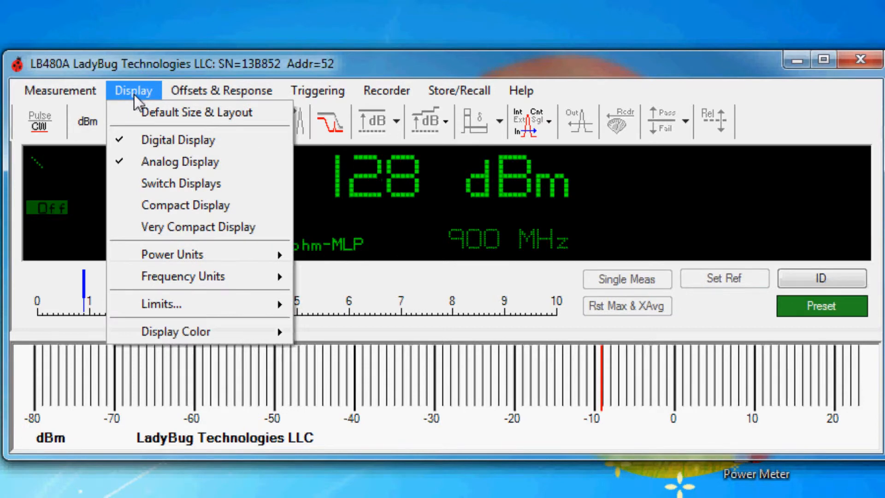
pyautogui.moveTo(171, 254)
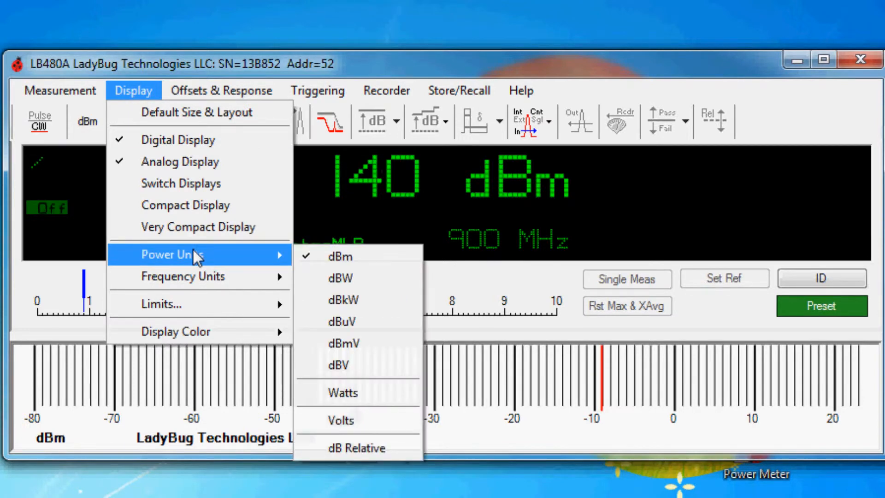
pyautogui.click(342, 392)
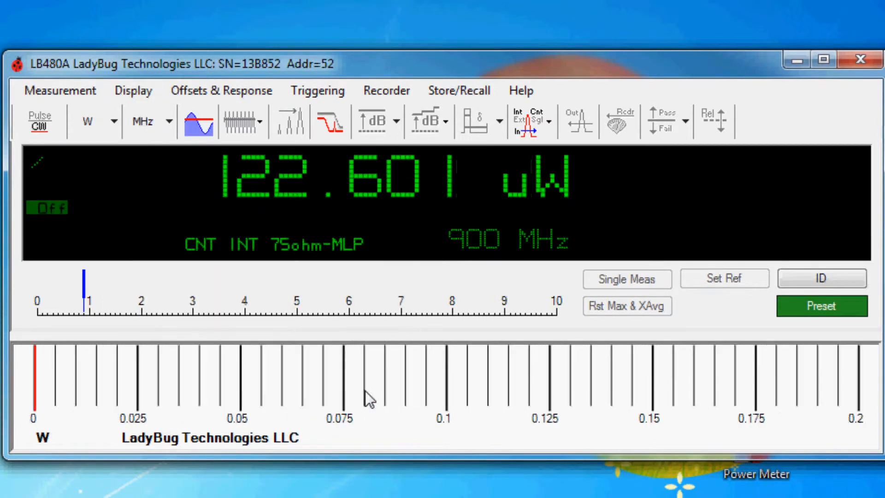